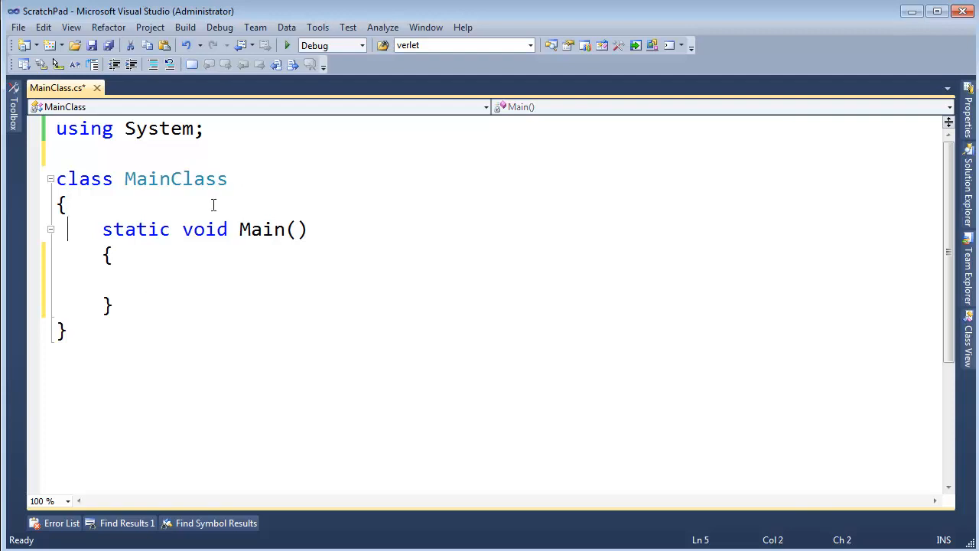
- Declare int GetBalanceFromTaxMan() with empty braces above Main, experimenting with a decimal return type
{"action": "key", "text": "enter"}
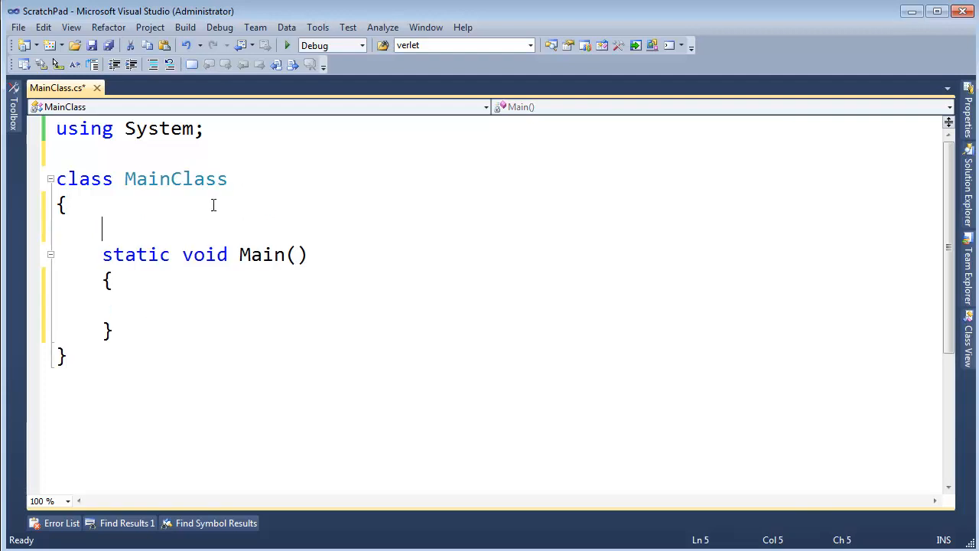
{"action": "type", "text": "int"}
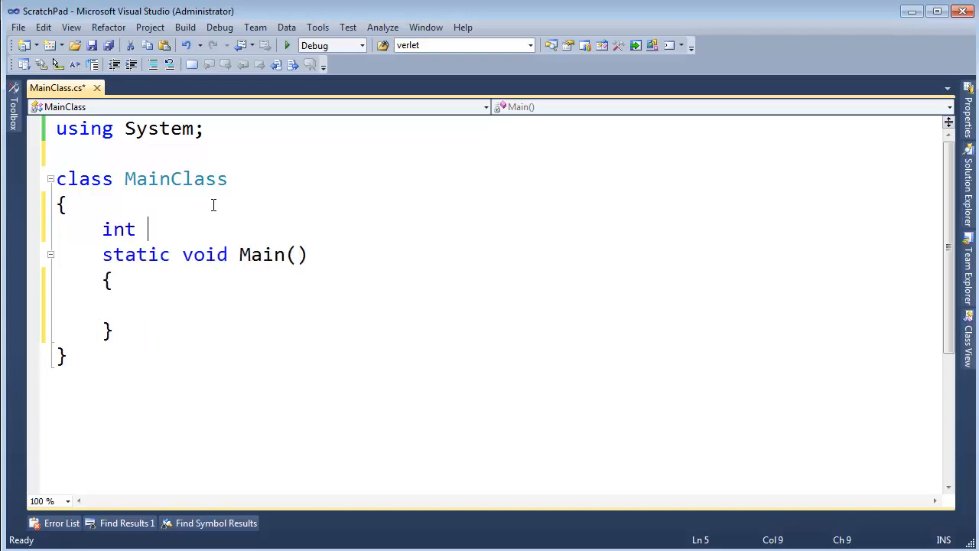
{"action": "type", "text": "GetBalance"}
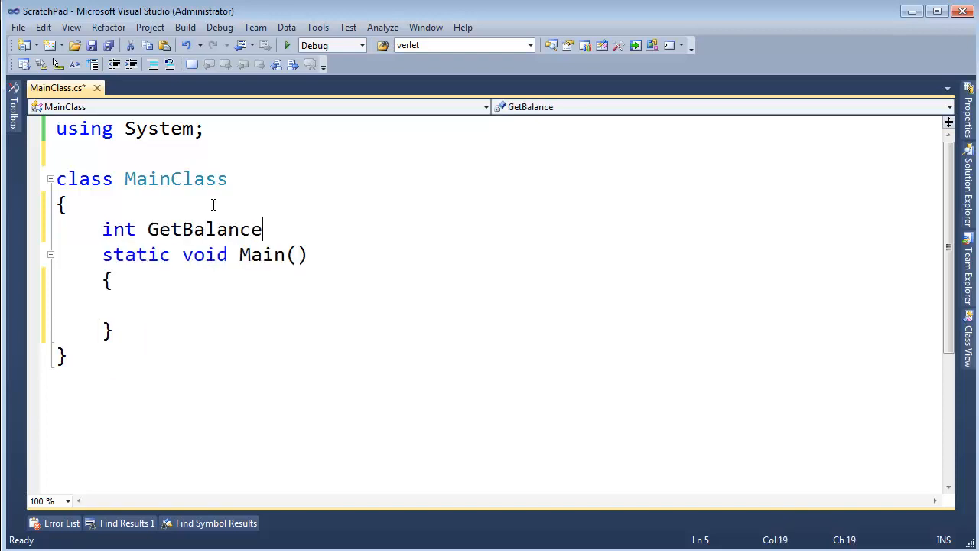
{"action": "type", "text": "FromTaxM"}
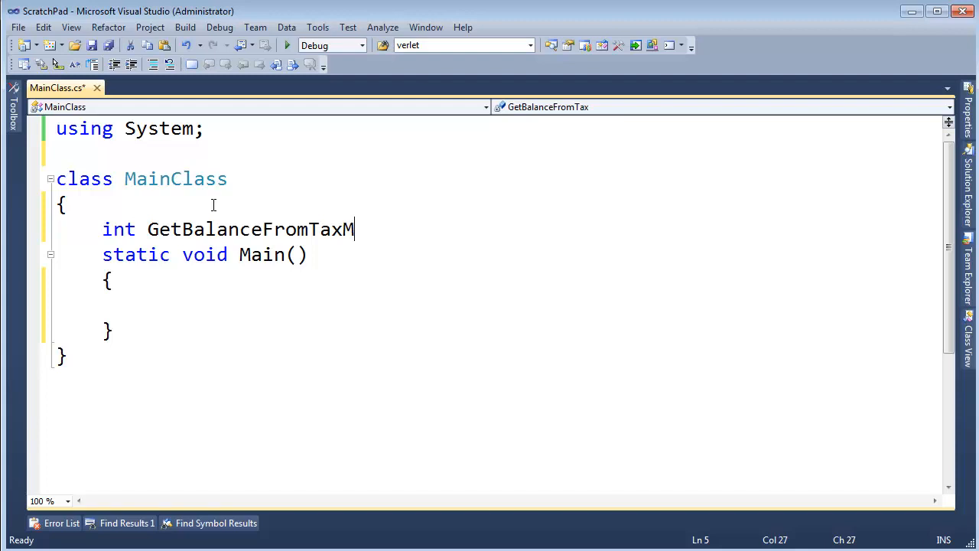
{"action": "type", "text": "an()"}
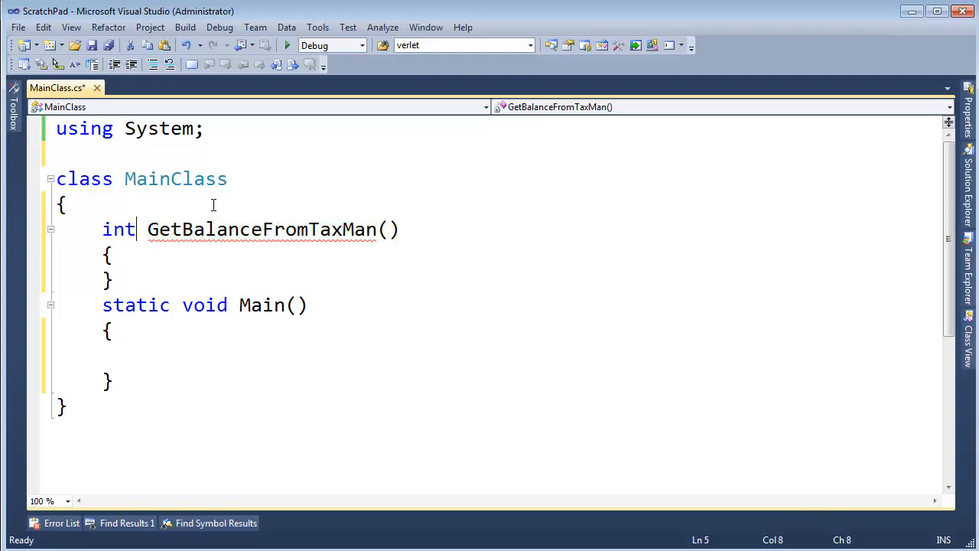
{"action": "type", "text": "decimal"}
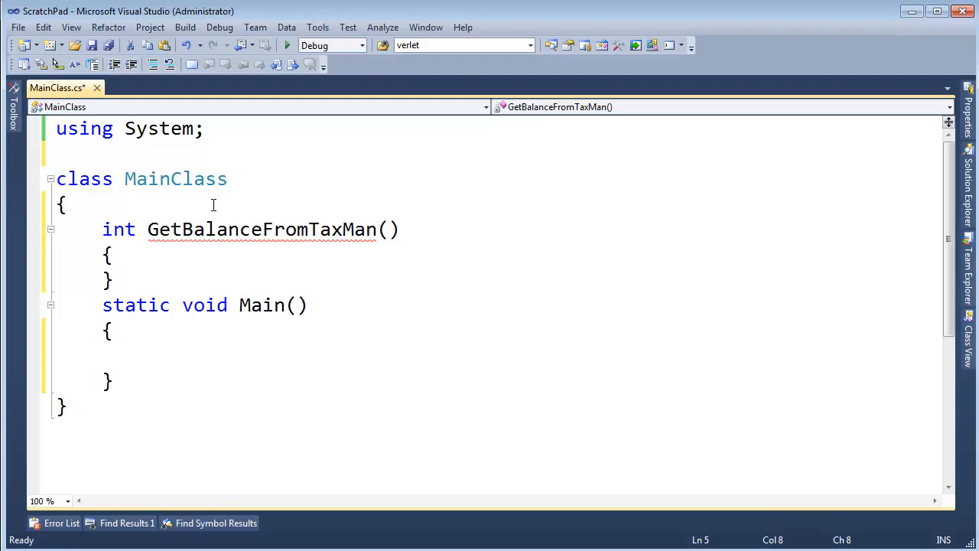
{"action": "double_click", "coordinate": [118, 230]}
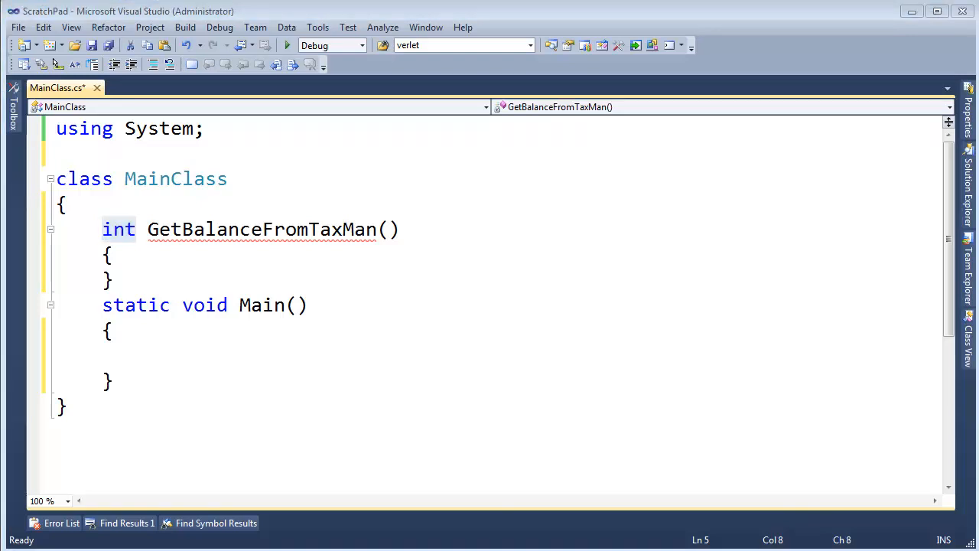
{"action": "mouse_move", "coordinate": [234, 274]}
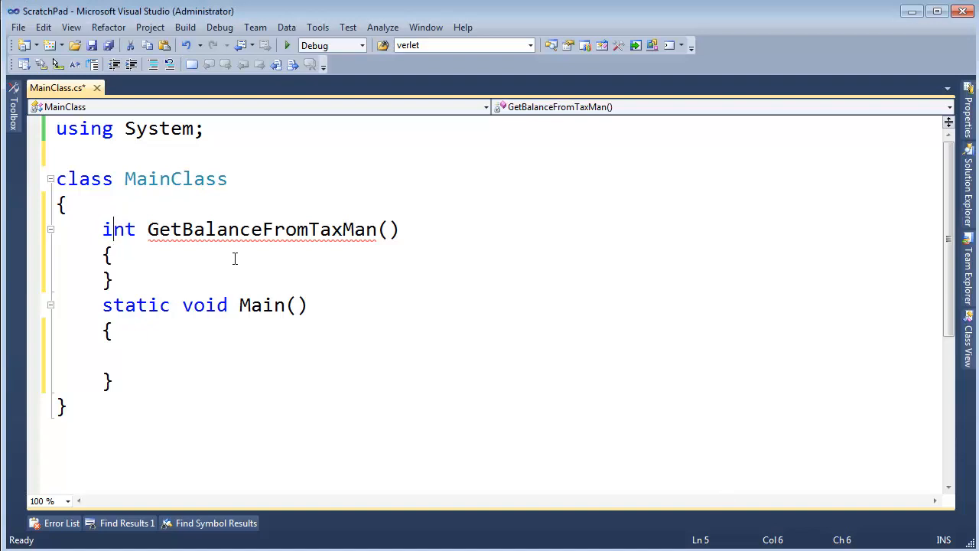
- Give GetBalanceFromTaxMan a body that returns -1
{"action": "double_click", "coordinate": [260, 230]}
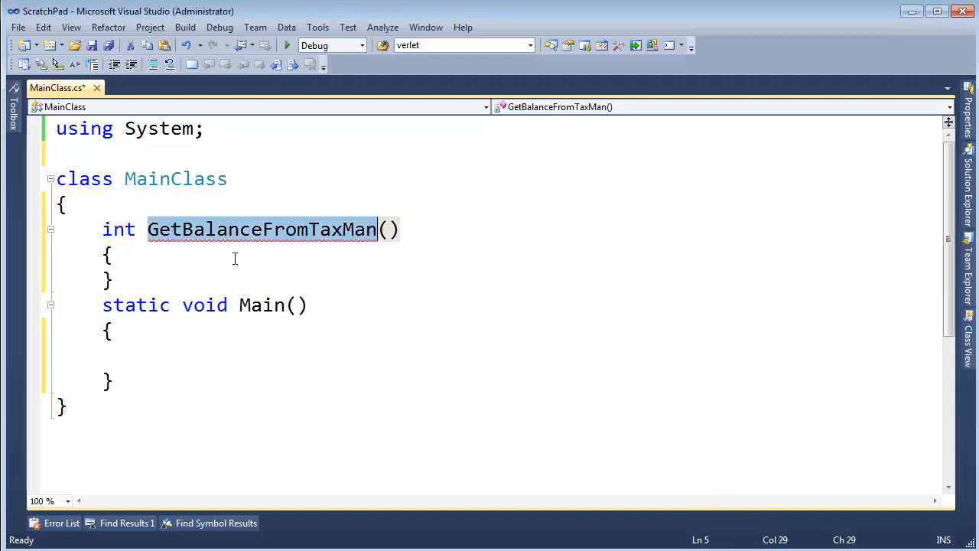
{"action": "type", "text": "asoiajdsfoajdsf"}
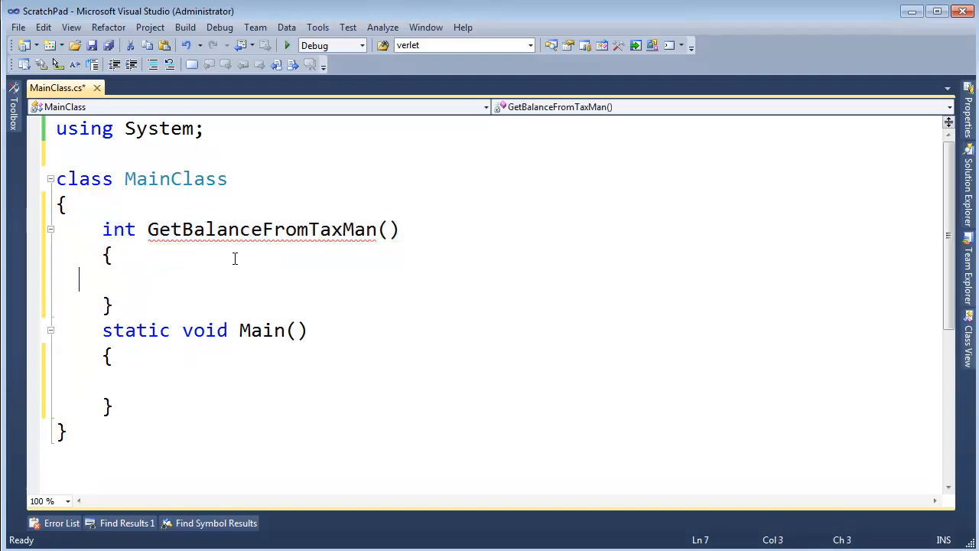
{"action": "key", "text": "Tab"}
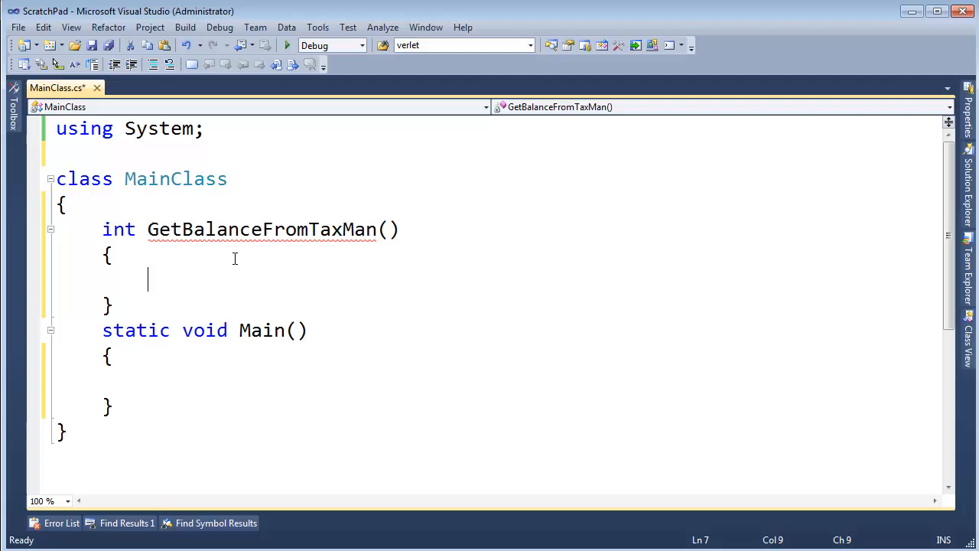
{"action": "type", "text": "re"}
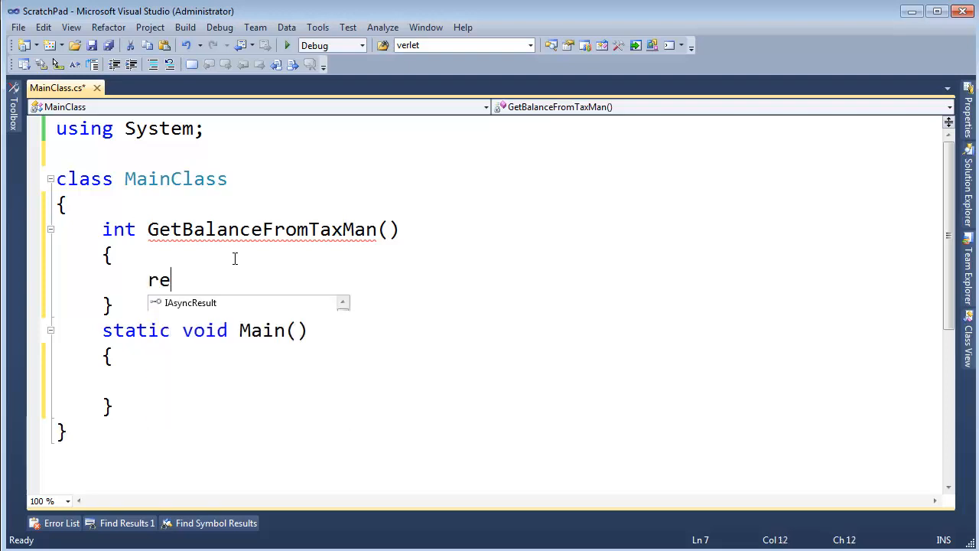
{"action": "type", "text": "turn -1;"}
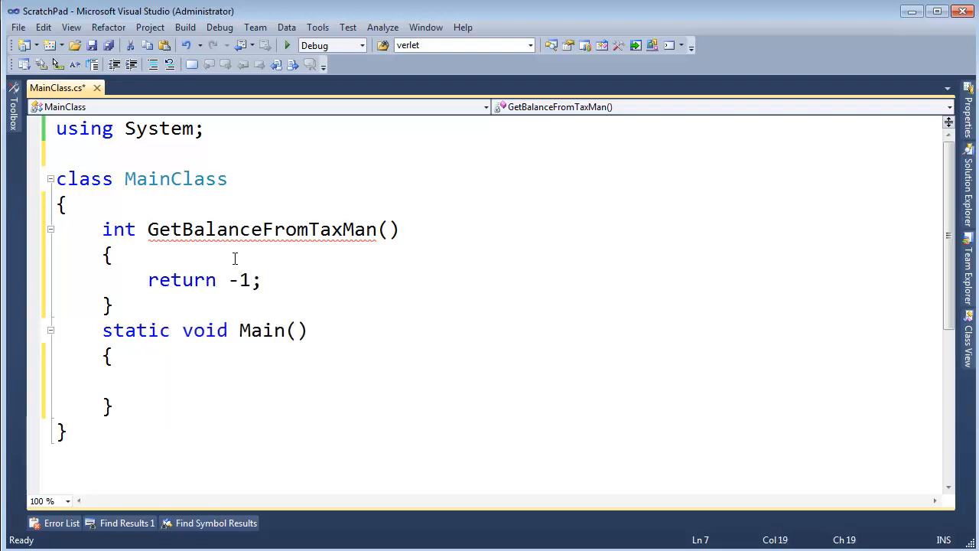
{"action": "double_click", "coordinate": [239, 278]}
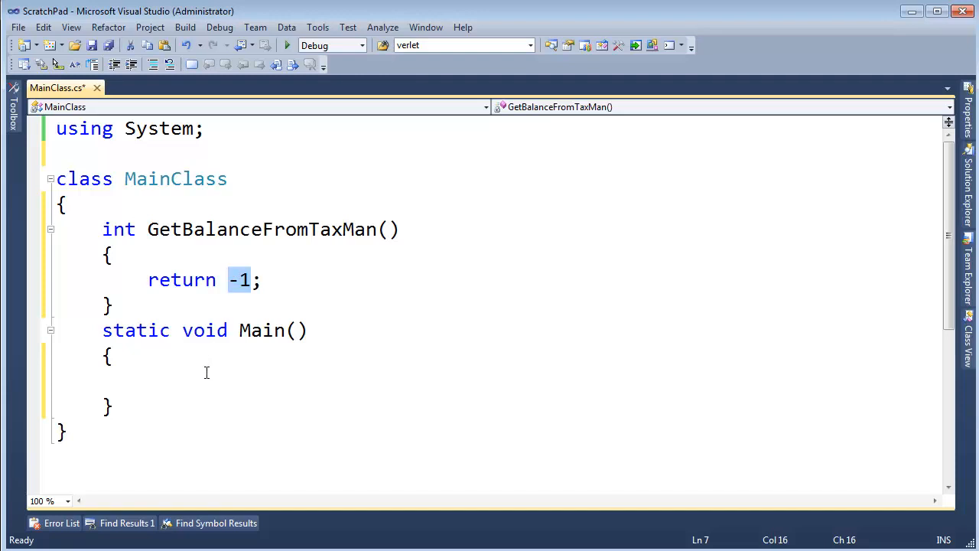
- Make the method static and assign int myReturn = GetBalanceFromTaxMan() in Main
{"action": "type", "text": "in"}
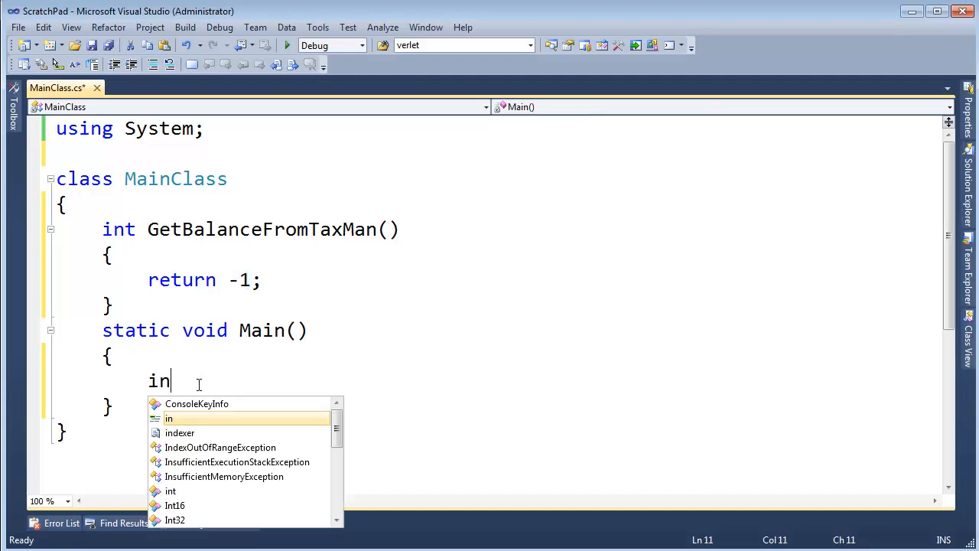
{"action": "type", "text": "t myRet"}
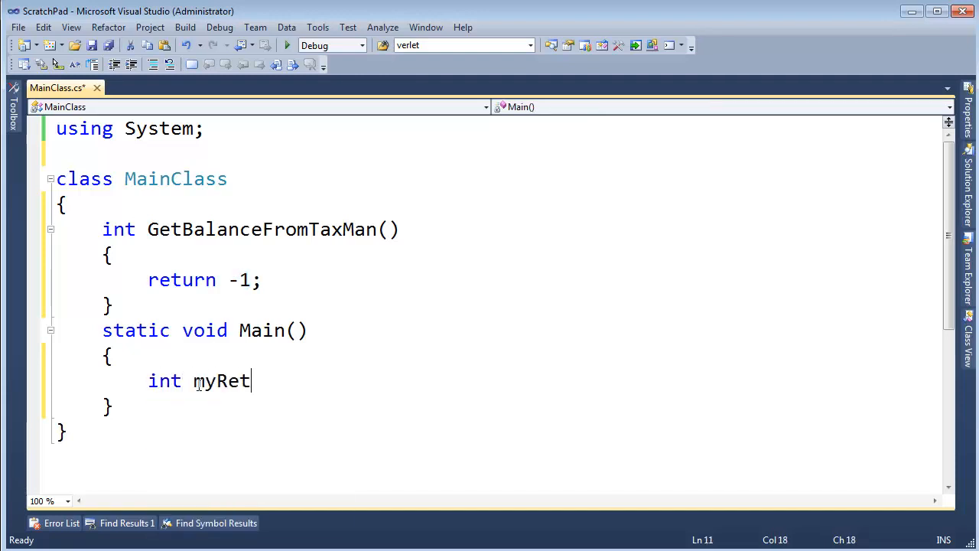
{"action": "type", "text": "urn ="}
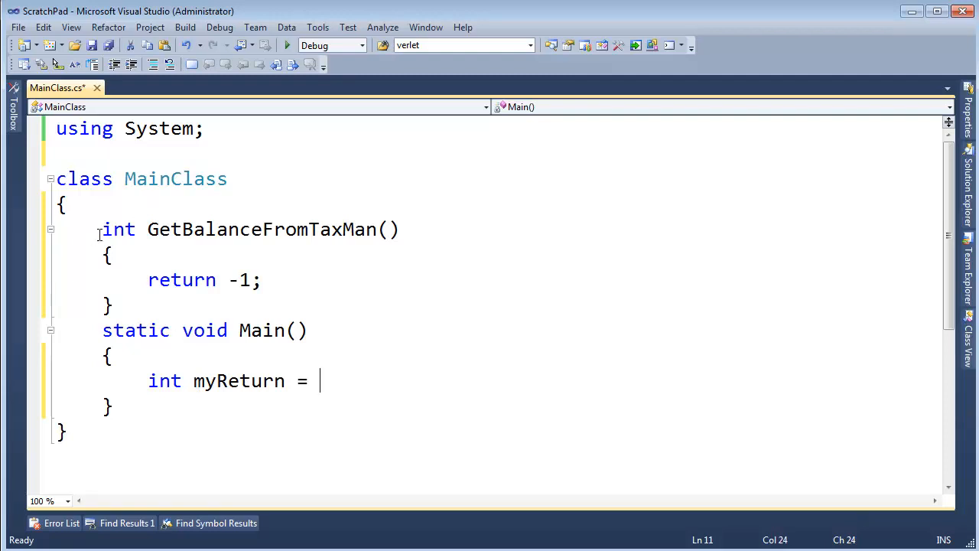
{"action": "type", "text": "static"}
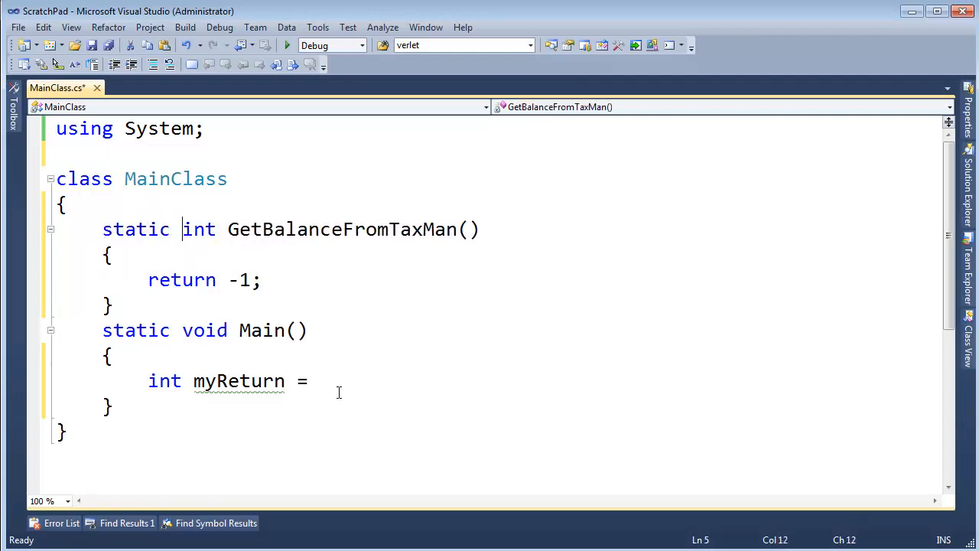
{"action": "type", "text": "get"}
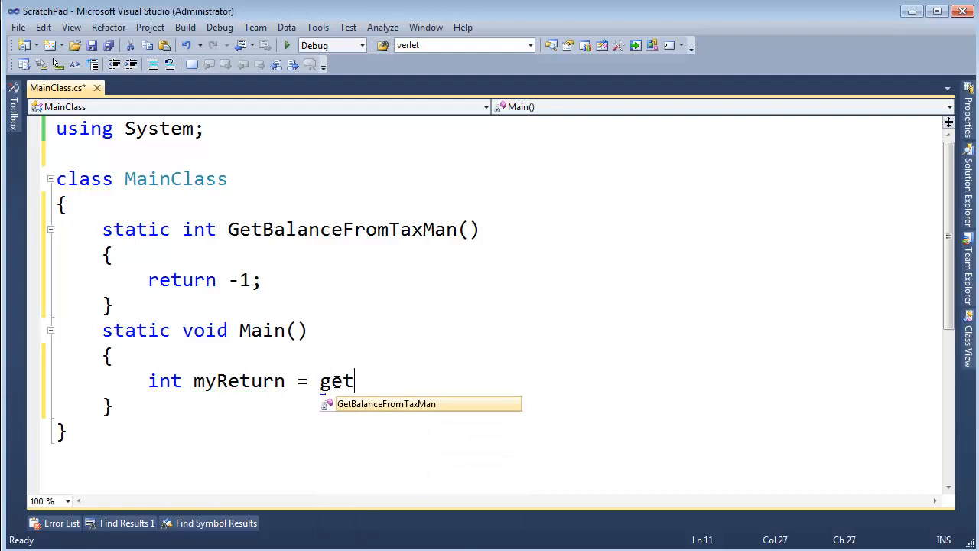
{"action": "key", "text": "Tab"}
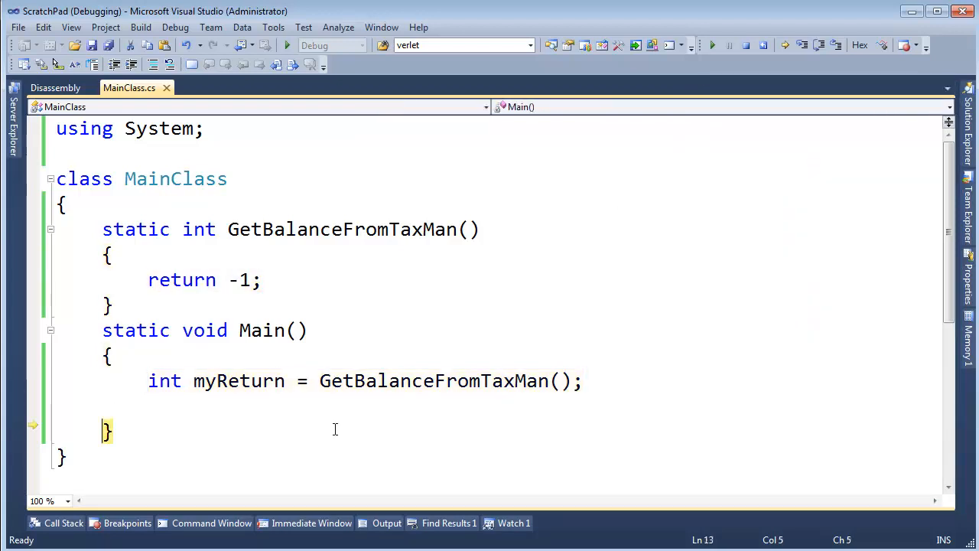
{"action": "mouse_move", "coordinate": [239, 381]}
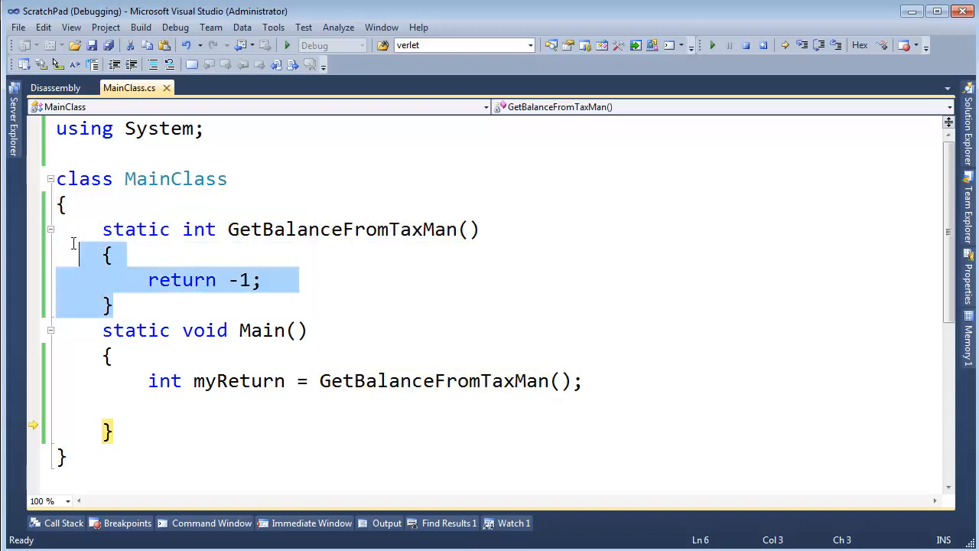
- Step through Main in the debugger and stop to return to the editor
{"action": "left_click", "coordinate": [110, 254]}
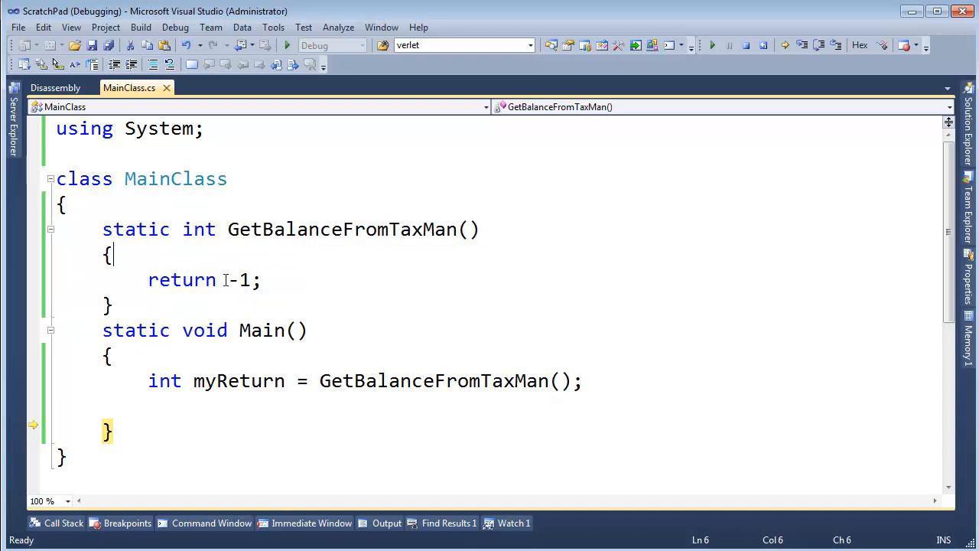
{"action": "double_click", "coordinate": [239, 279]}
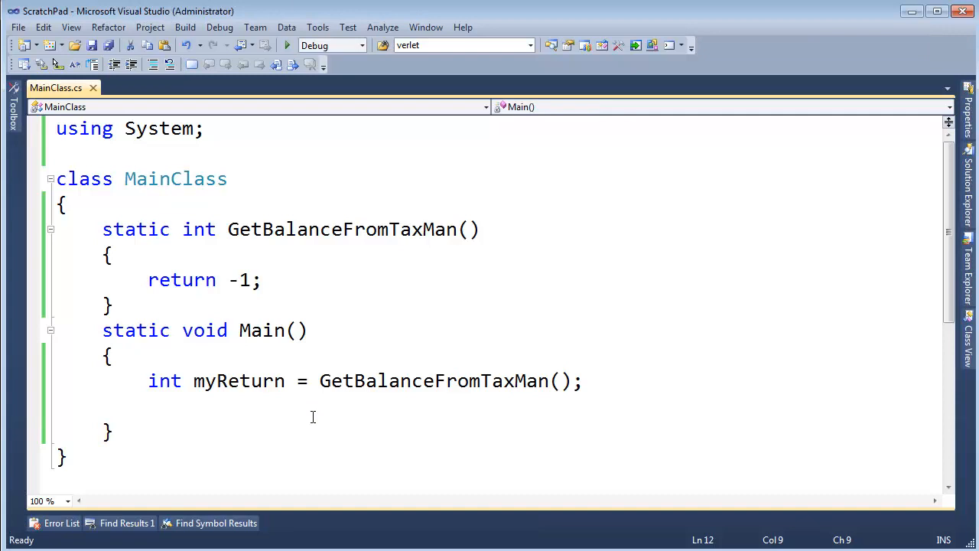
{"action": "mouse_move", "coordinate": [265, 292]}
{"action": "type", "text": "string"}
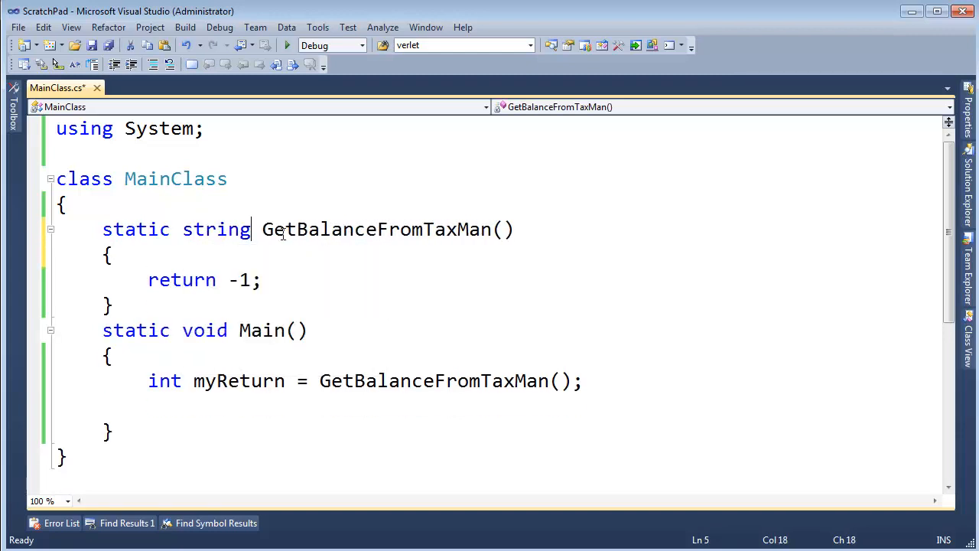
- Return null from the string method, trying and removing a "532" return
{"action": "key", "text": "Delete"}
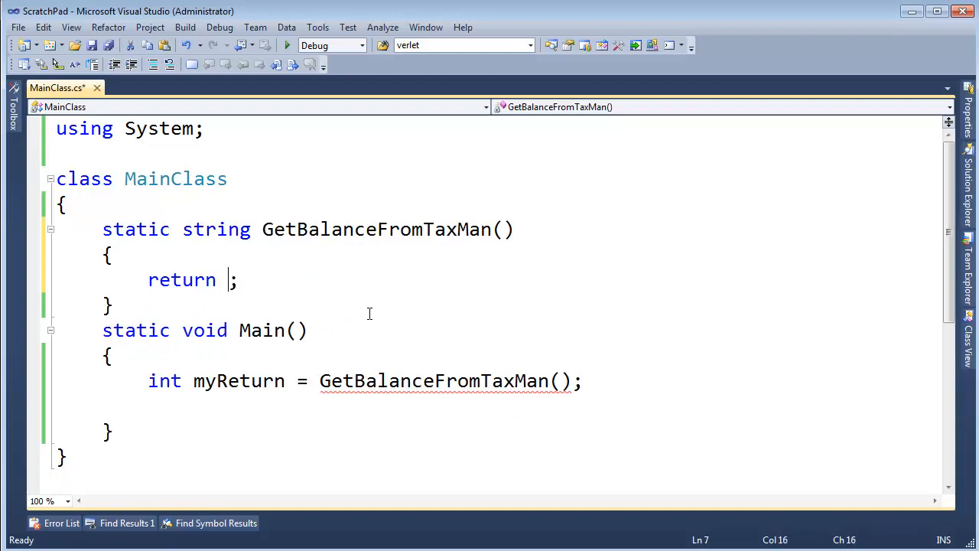
{"action": "type", "text": "null"}
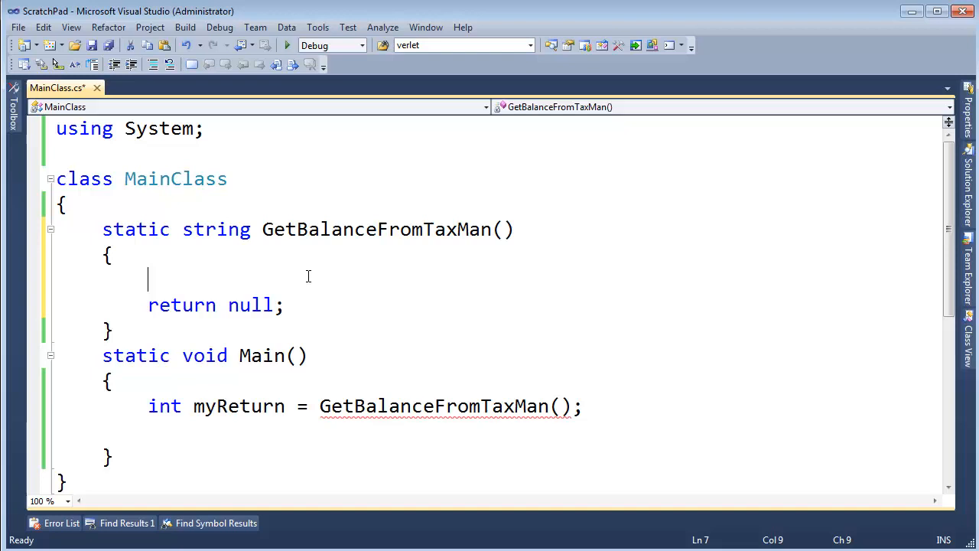
{"action": "type", "text": "return"}
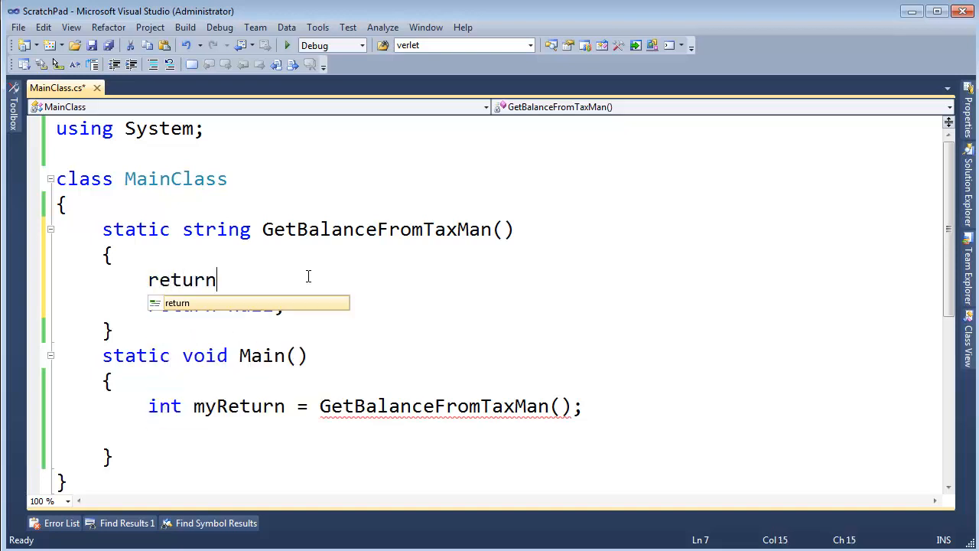
{"action": "type", "text": "\""}
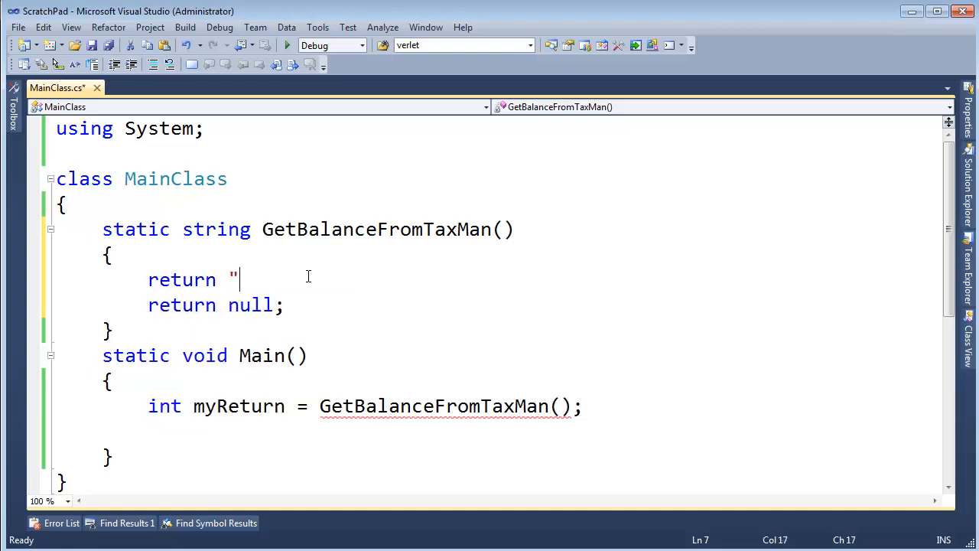
{"action": "type", "text": "5"}
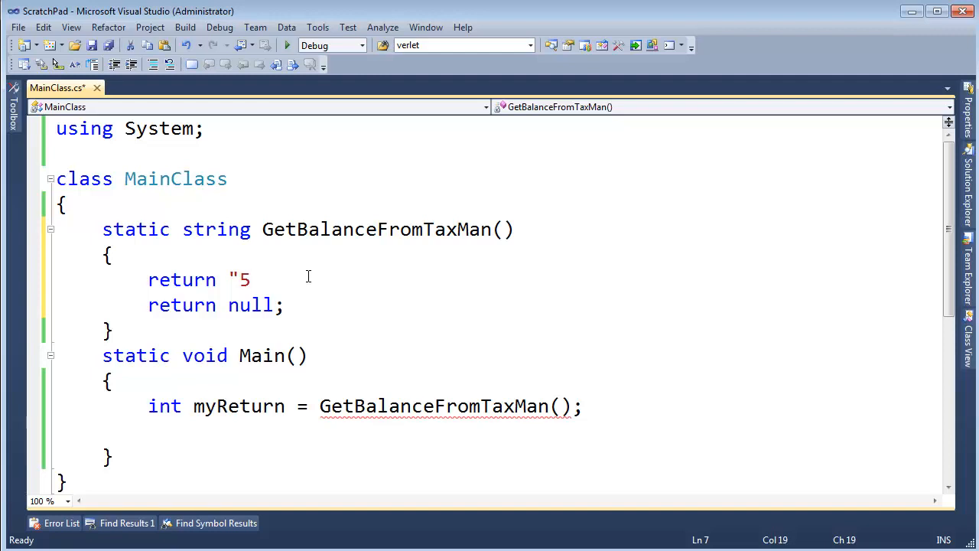
{"action": "type", "text": "32\";"}
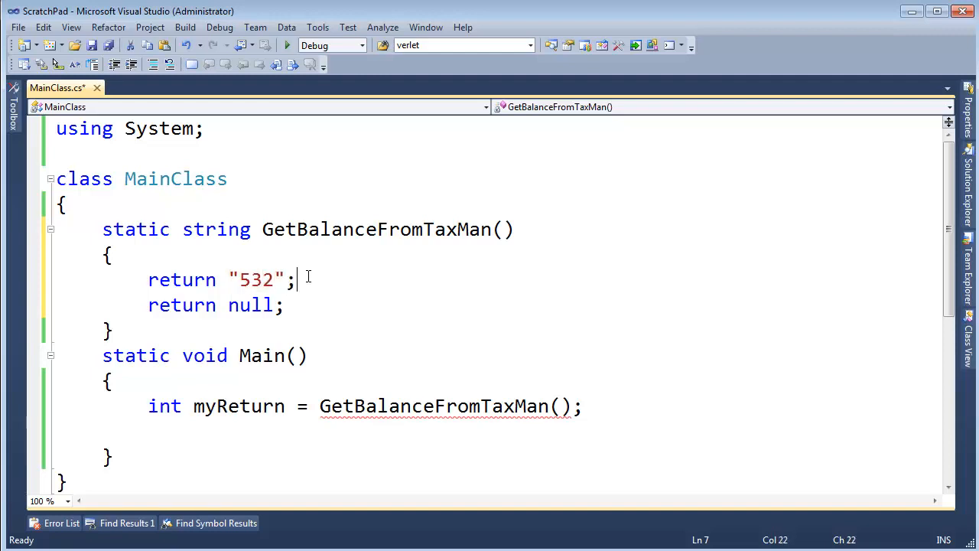
{"action": "double_click", "coordinate": [256, 279]}
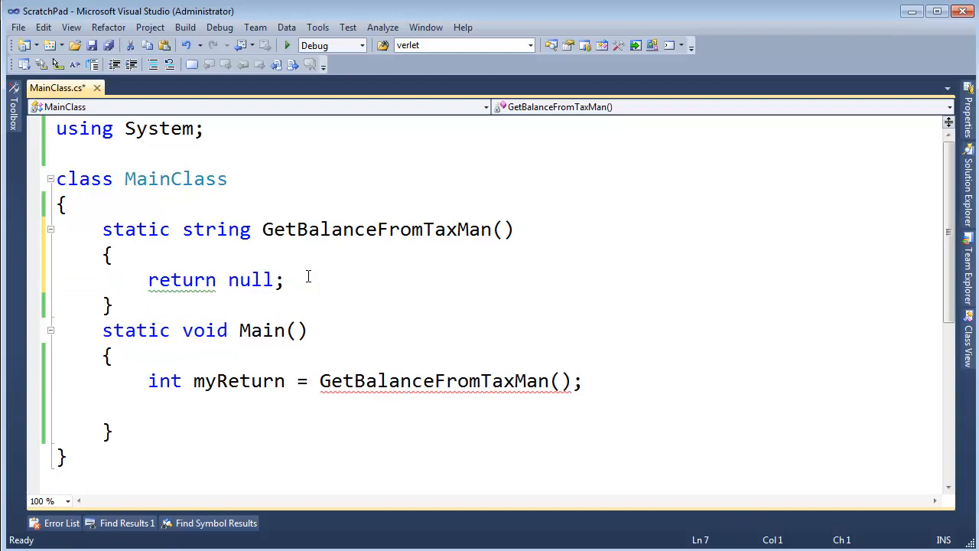
- Declare myReturn as string instead of int
{"action": "double_click", "coordinate": [216, 229]}
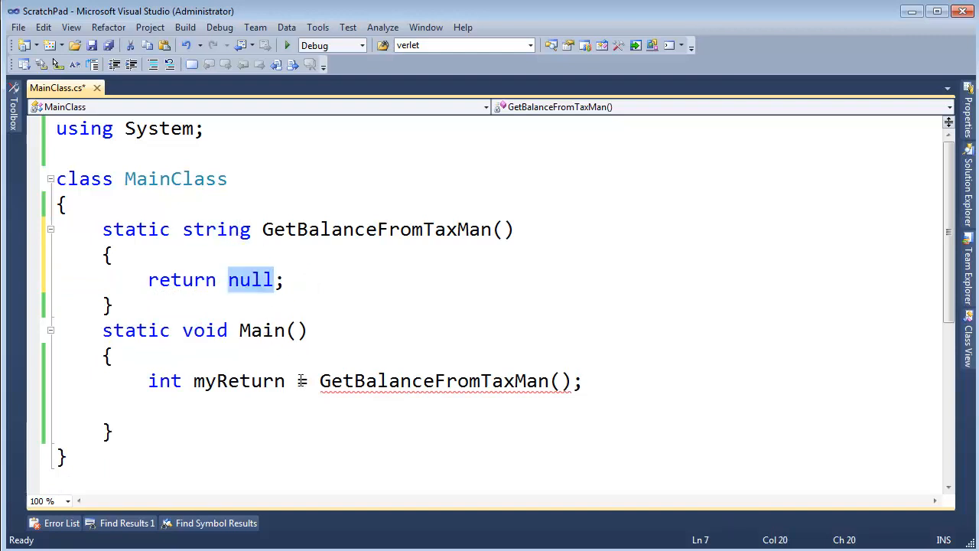
{"action": "type", "text": "string"}
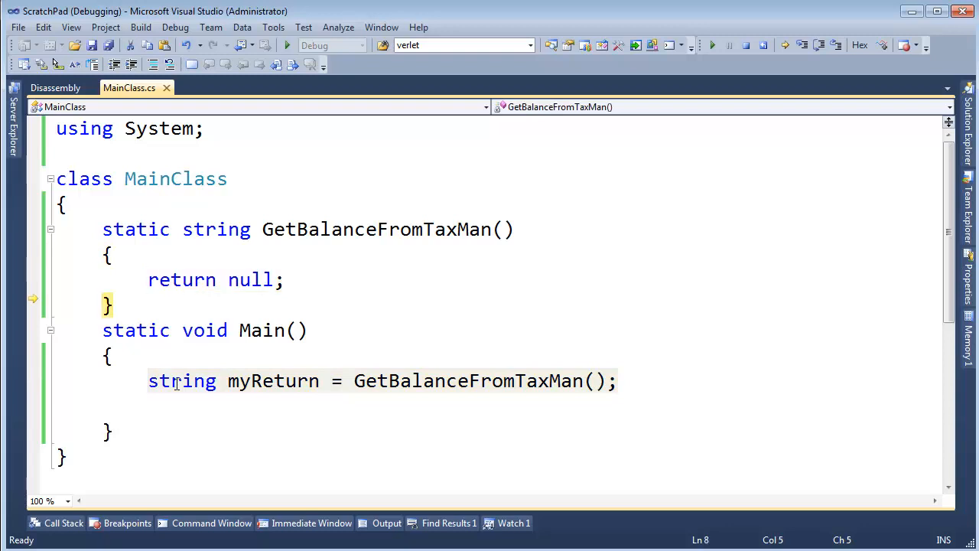
- Step past the assignment to see myReturn is null, then retype the types as int
{"action": "key", "text": "F10"}
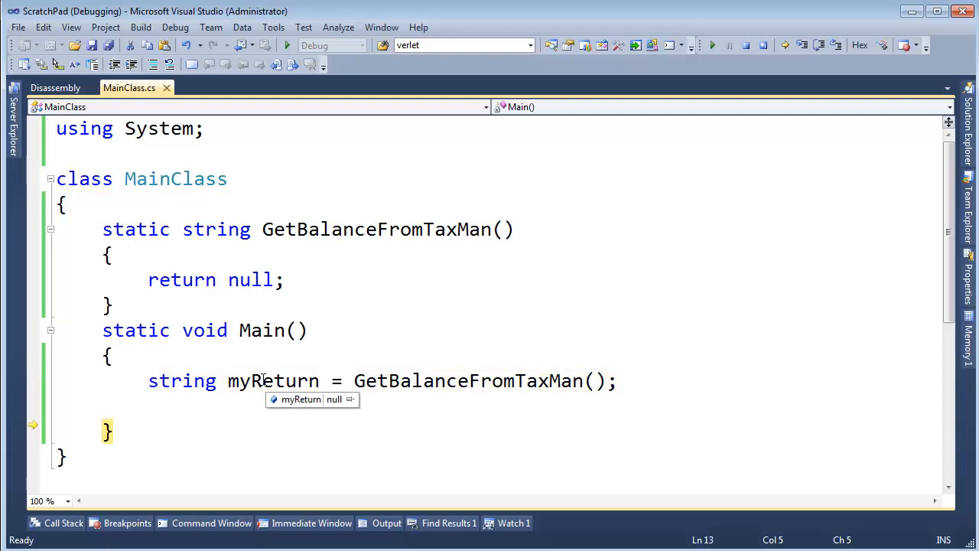
{"action": "mouse_move", "coordinate": [312, 211]}
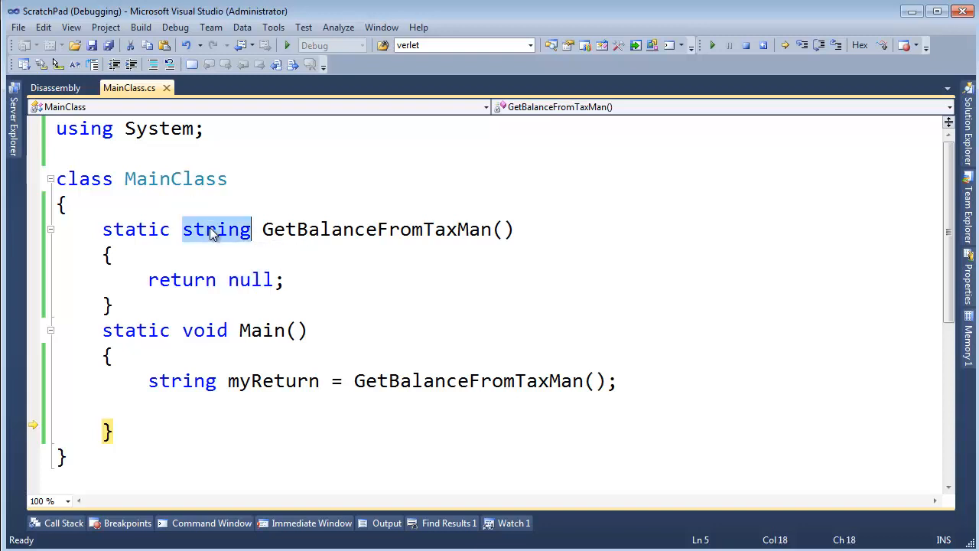
{"action": "type", "text": "int"}
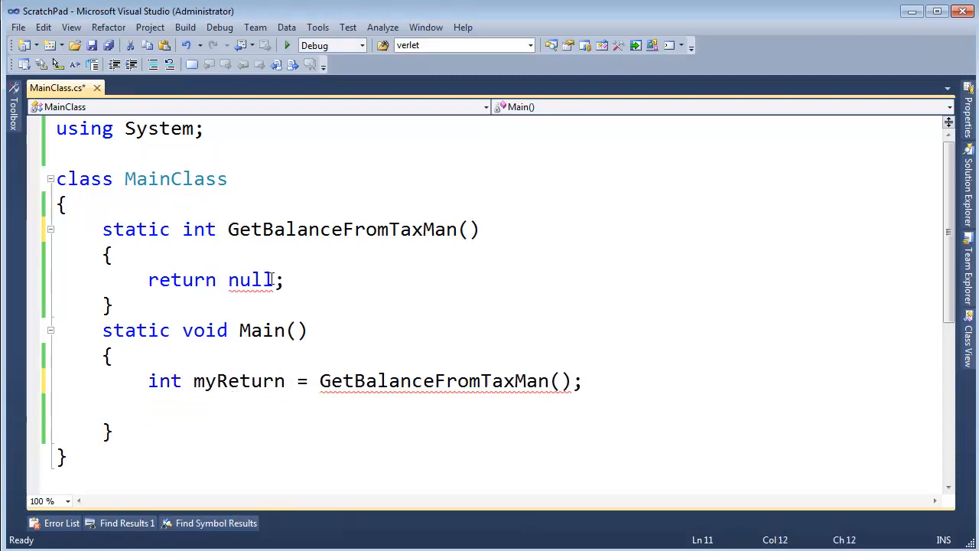
{"action": "mouse_move", "coordinate": [248, 278]}
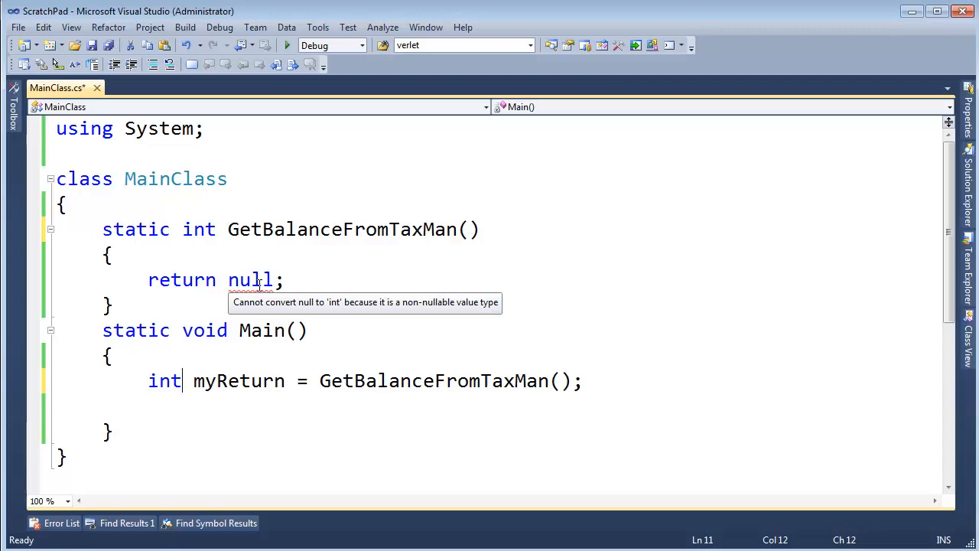
{"action": "mouse_move", "coordinate": [199, 229]}
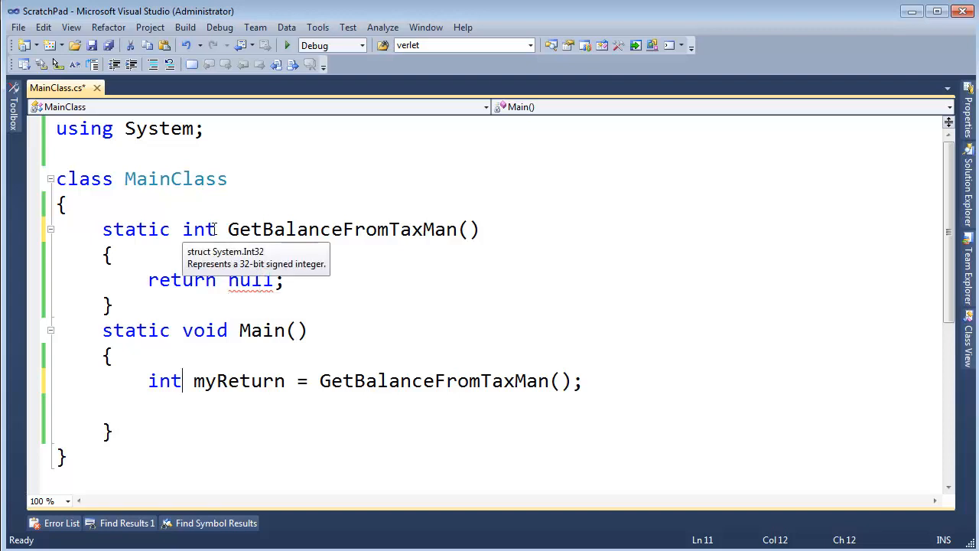
- Make GetBalanceFromTaxMan return int? after reading the null conversion error
{"action": "type", "text": "?"}
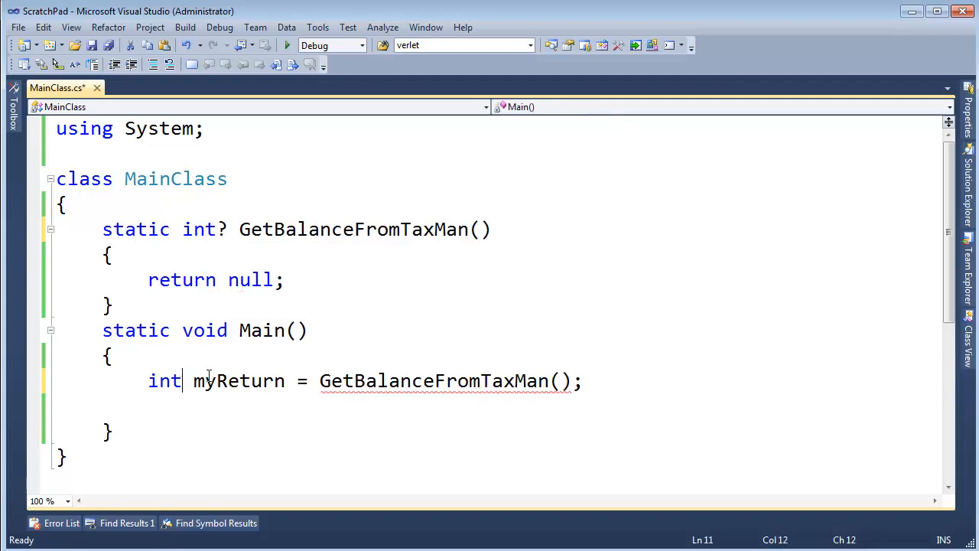
- Declare myReturn as int? and highlight the question mark of the nullable type
{"action": "type", "text": "?"}
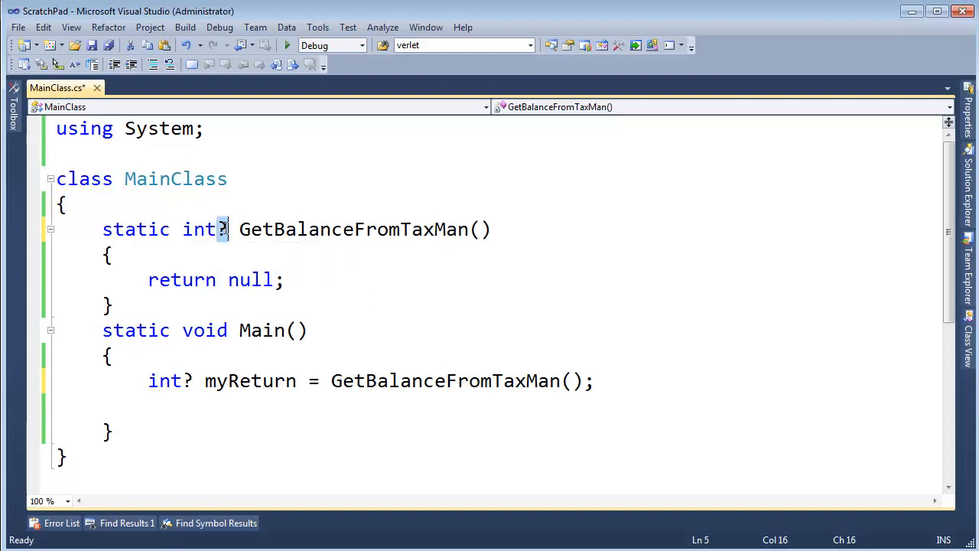
{"action": "mouse_move", "coordinate": [287, 297]}
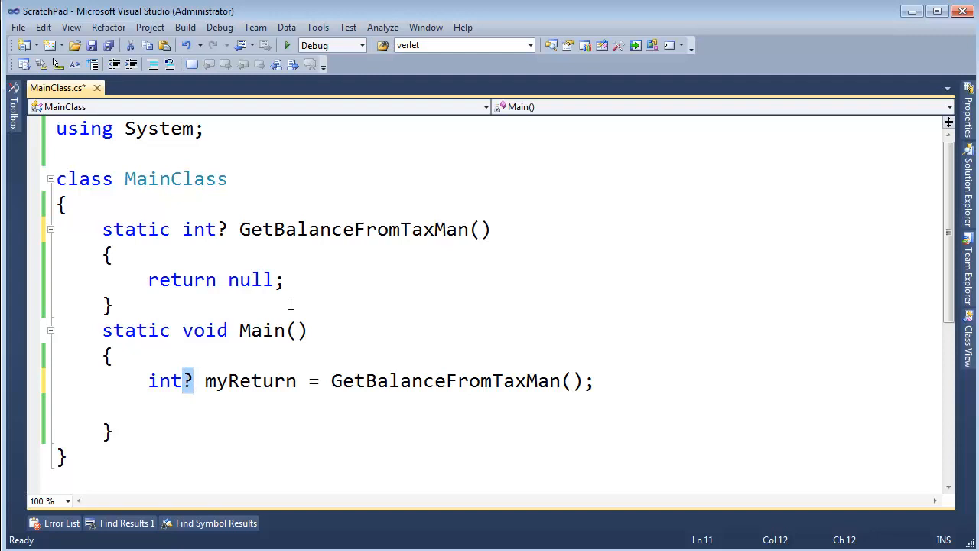
{"action": "double_click", "coordinate": [250, 279]}
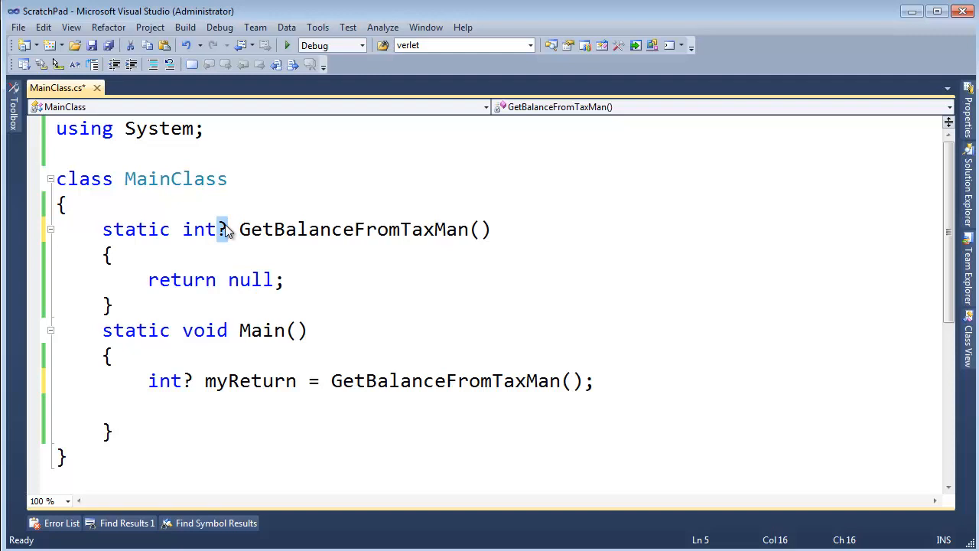
{"action": "mouse_move", "coordinate": [257, 269]}
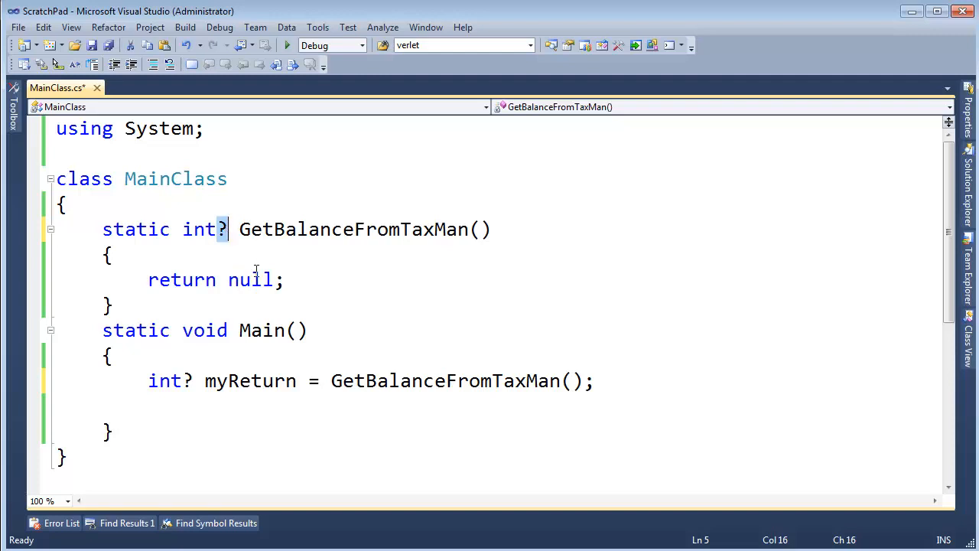